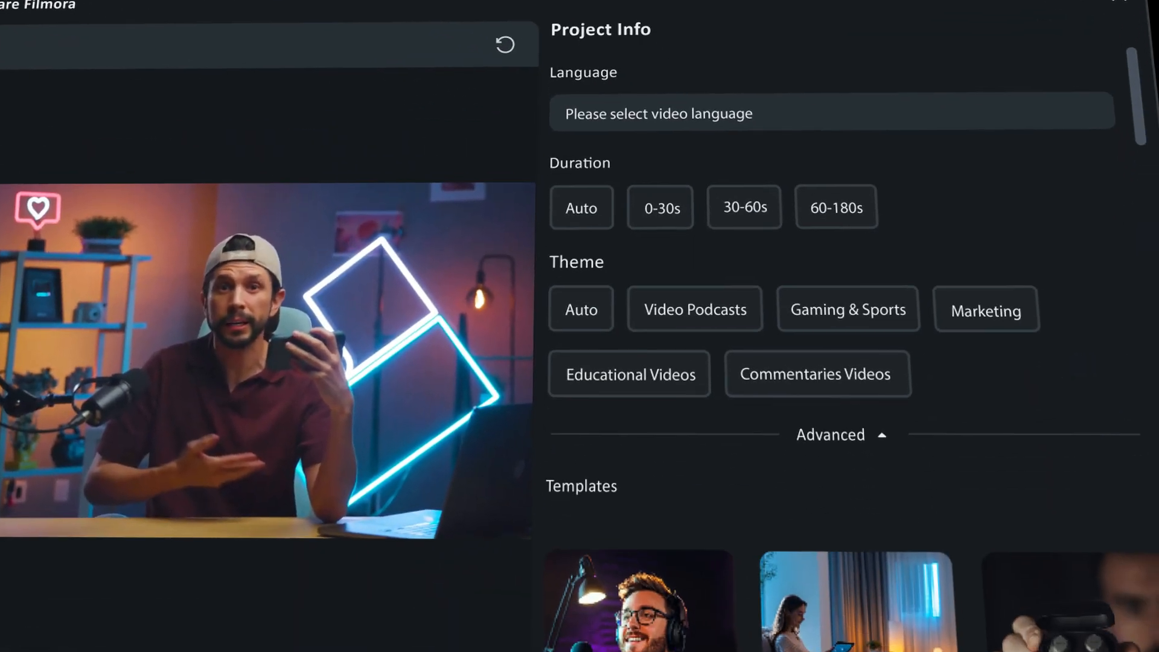
Step: Choose a 30–60 s clip length, start generation and return to the start screen
{"action": "left_click", "coordinate": [744, 206]}
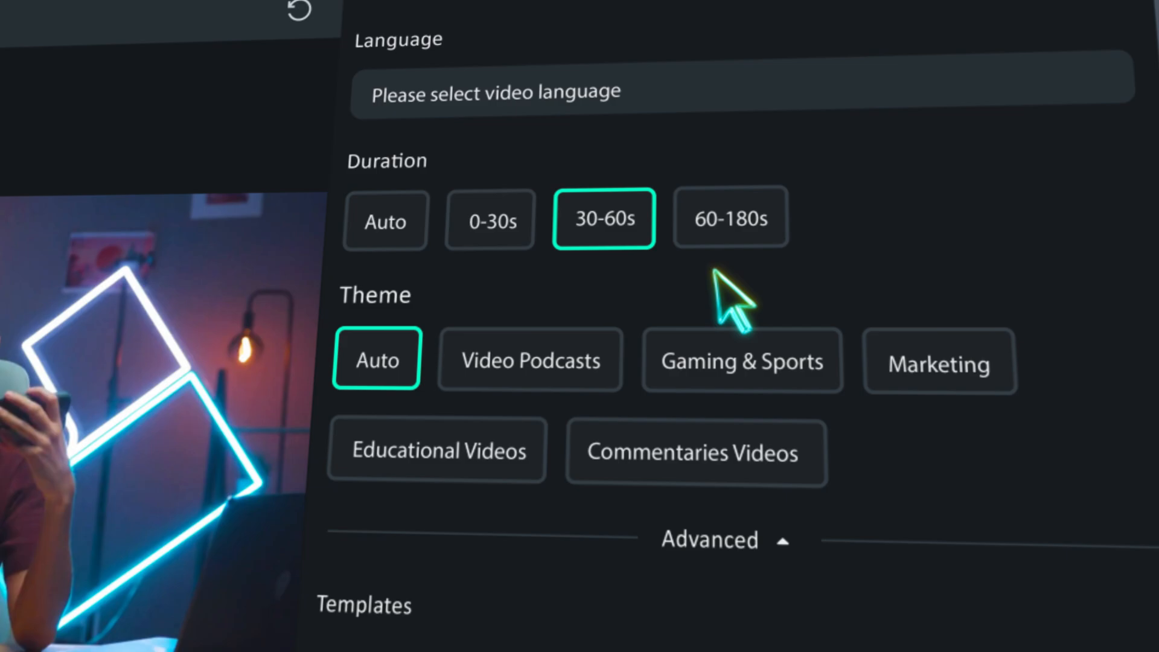
{"action": "scroll", "scroll_direction": "down", "scroll_amount": 3}
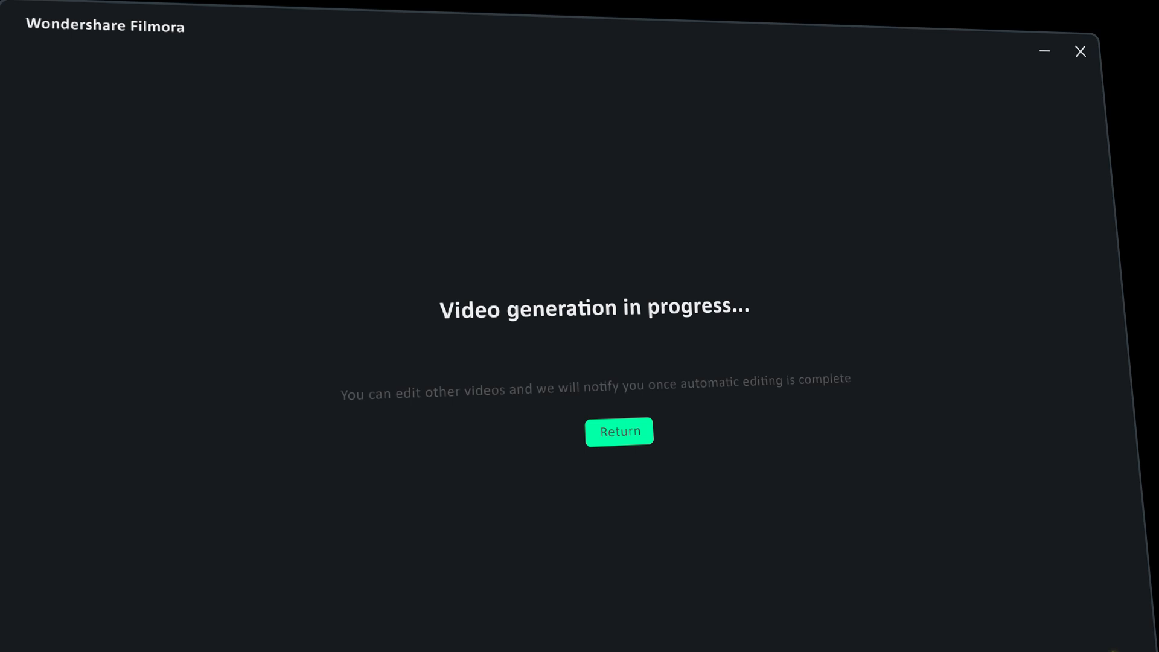
{"action": "left_click", "coordinate": [618, 431]}
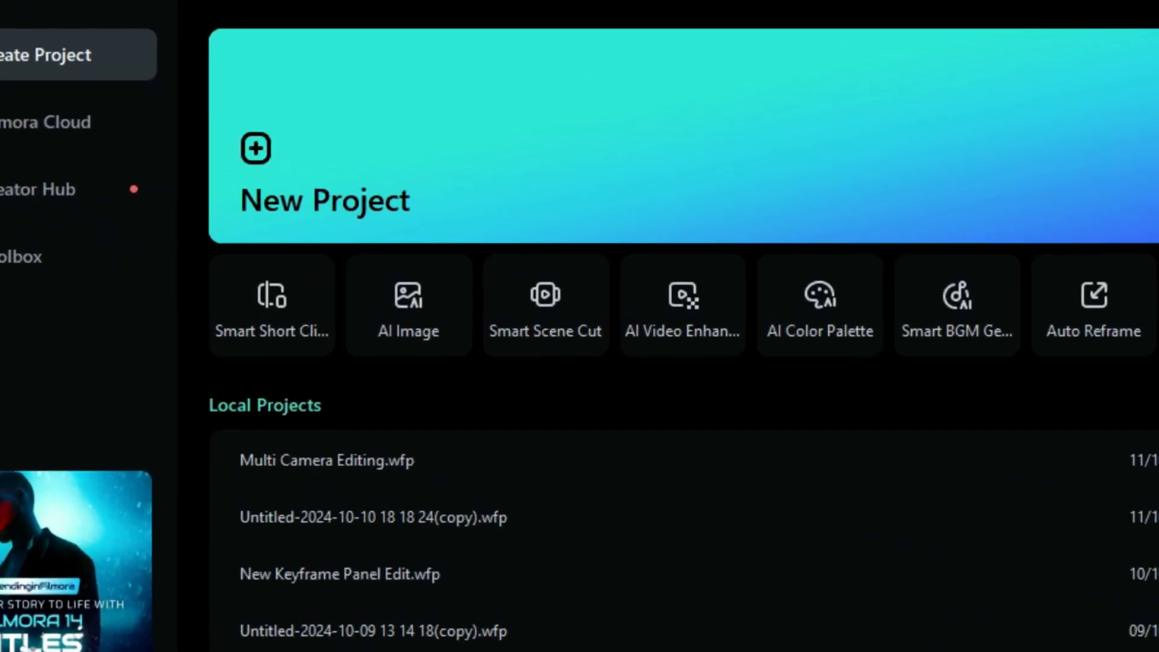
{"action": "mouse_move", "coordinate": [271, 303]}
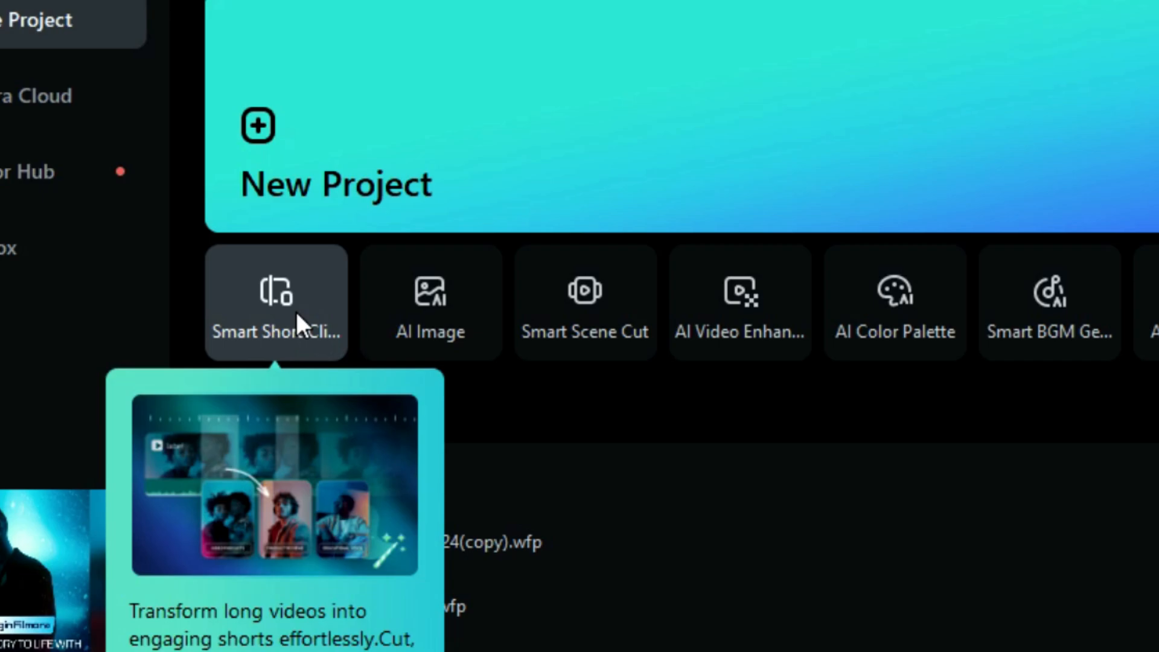
Step: Launch Smart Short Clips from the start page to load the seven-minute footage
{"action": "left_click", "coordinate": [275, 303]}
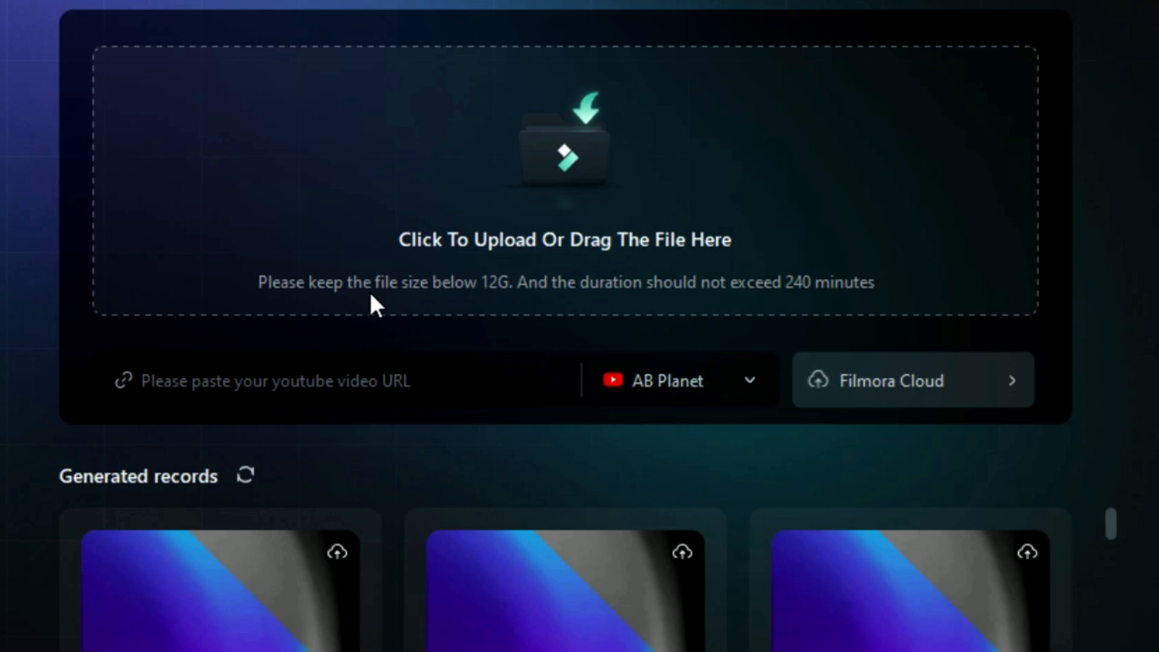
{"action": "mouse_move", "coordinate": [404, 325]}
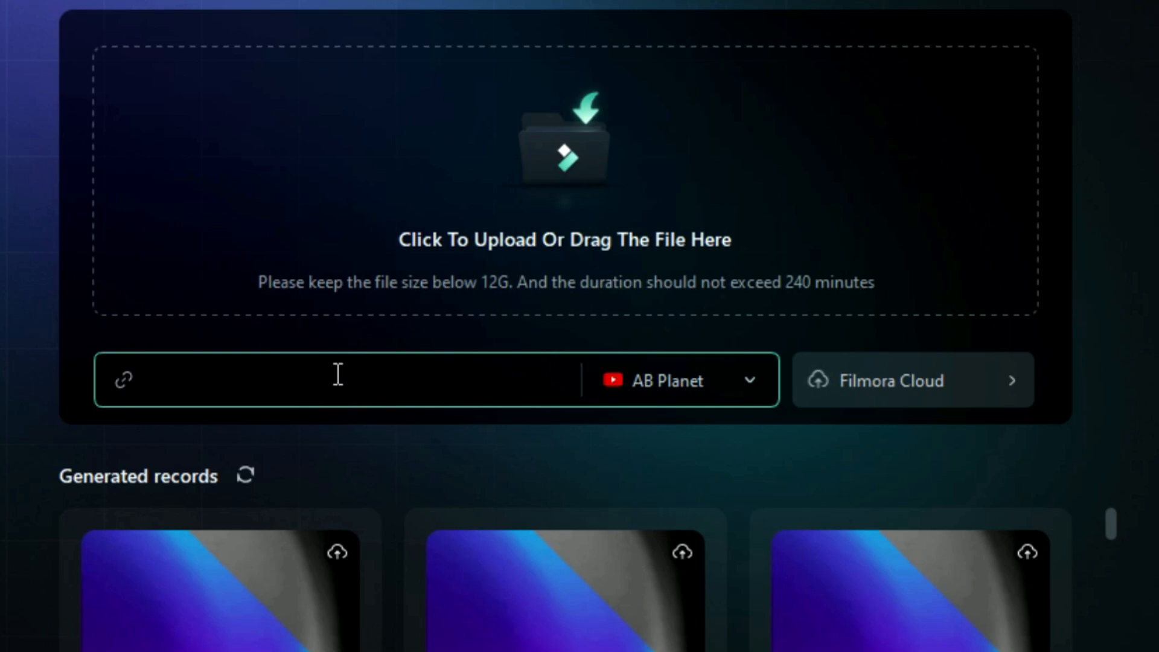
{"action": "mouse_move", "coordinate": [452, 302]}
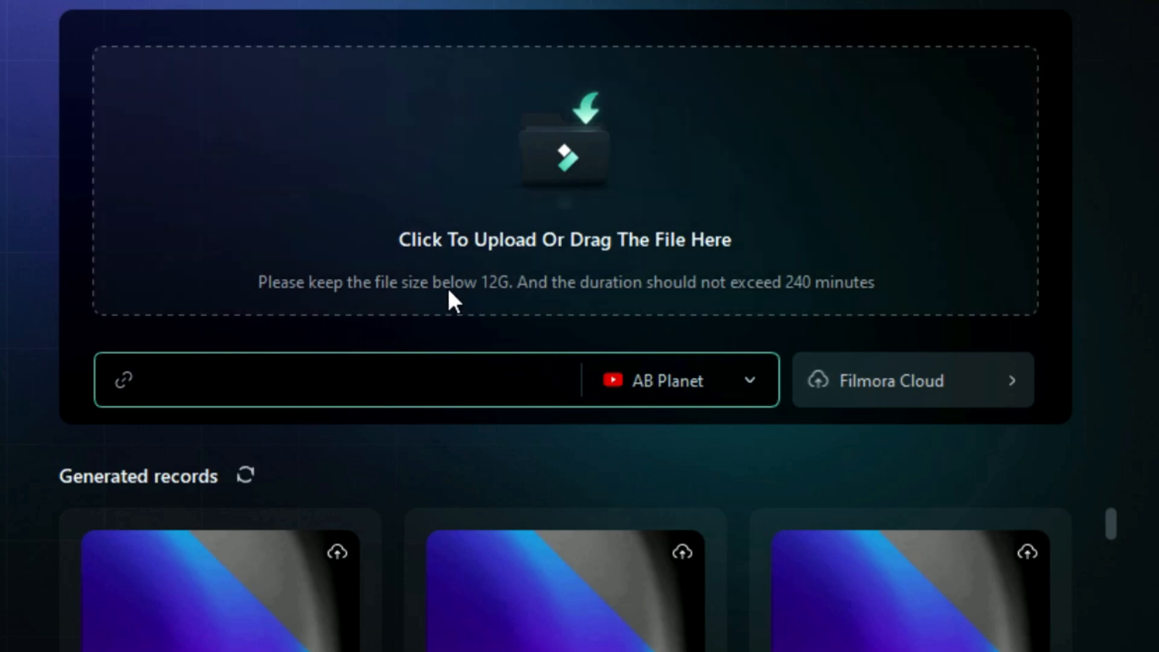
{"action": "mouse_move", "coordinate": [812, 307]}
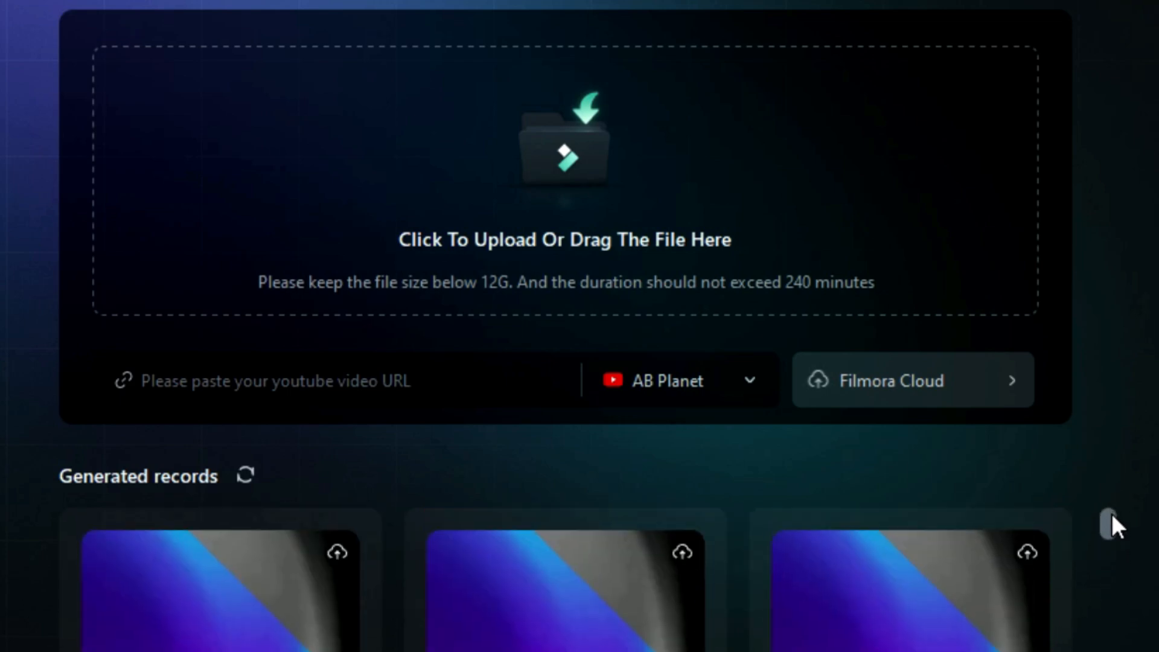
{"action": "mouse_move", "coordinate": [954, 390]}
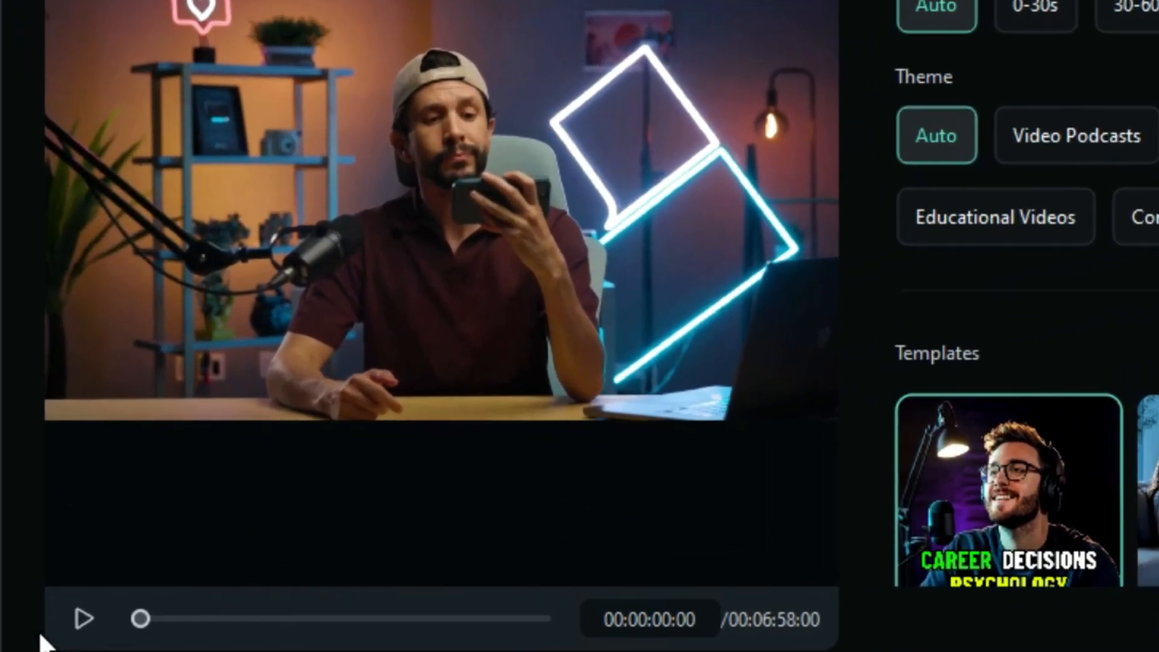
Step: Set language English (US), duration 30–60 s and the Educational Videos theme
{"action": "left_click", "coordinate": [84, 618]}
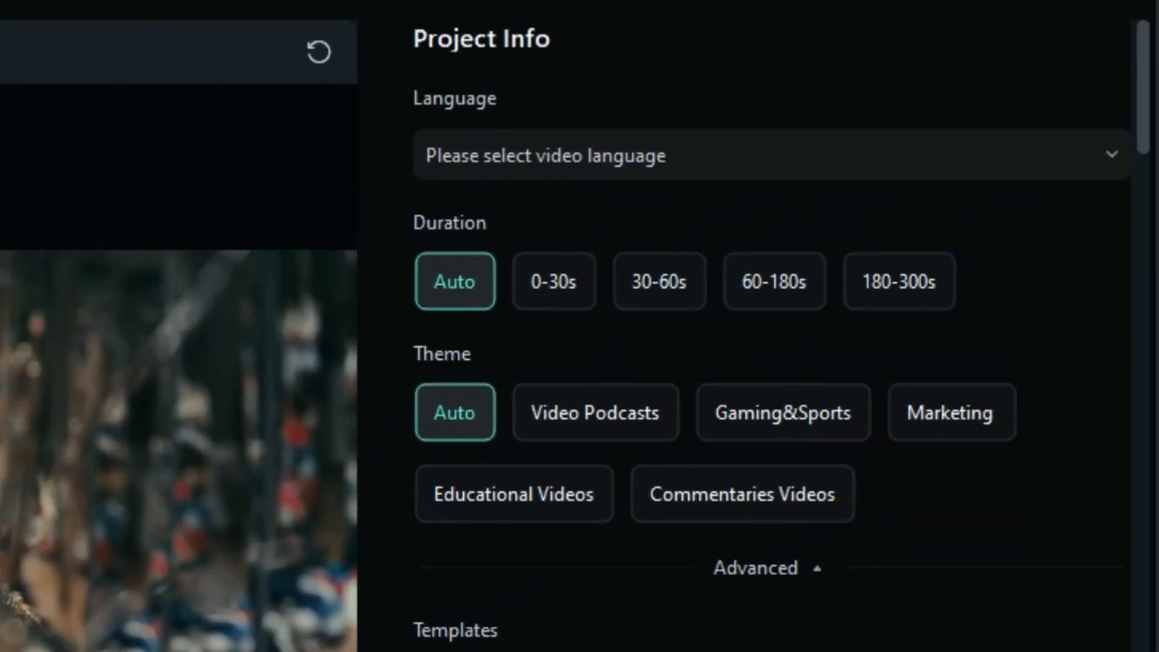
{"action": "mouse_move", "coordinate": [1067, 219]}
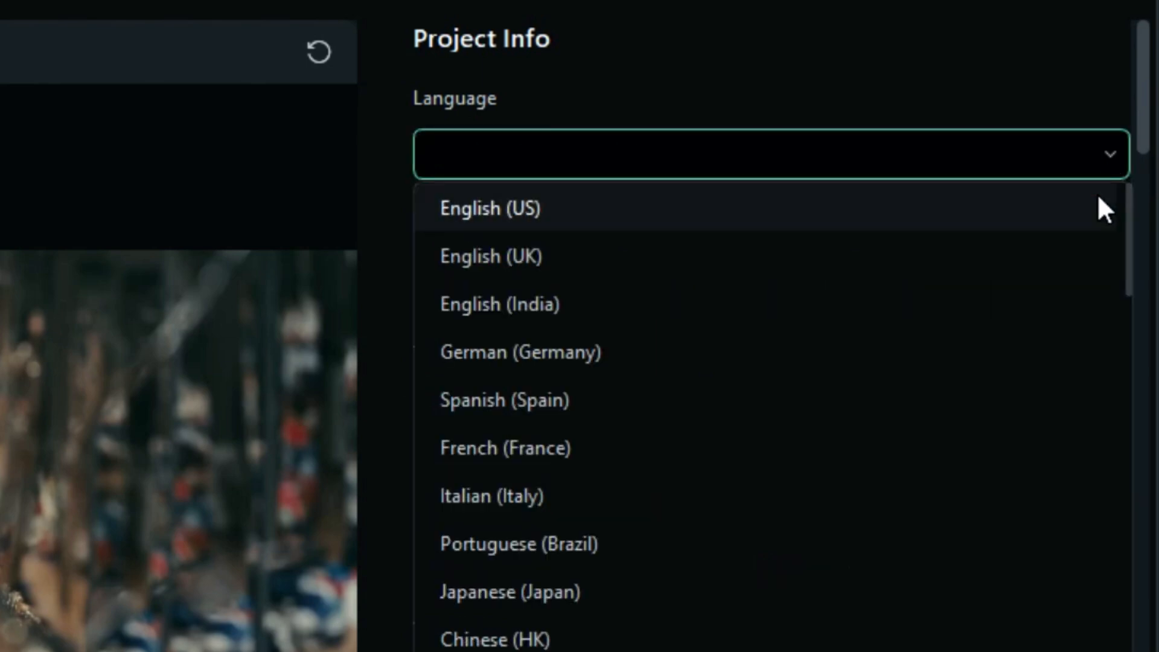
{"action": "left_click", "coordinate": [489, 207]}
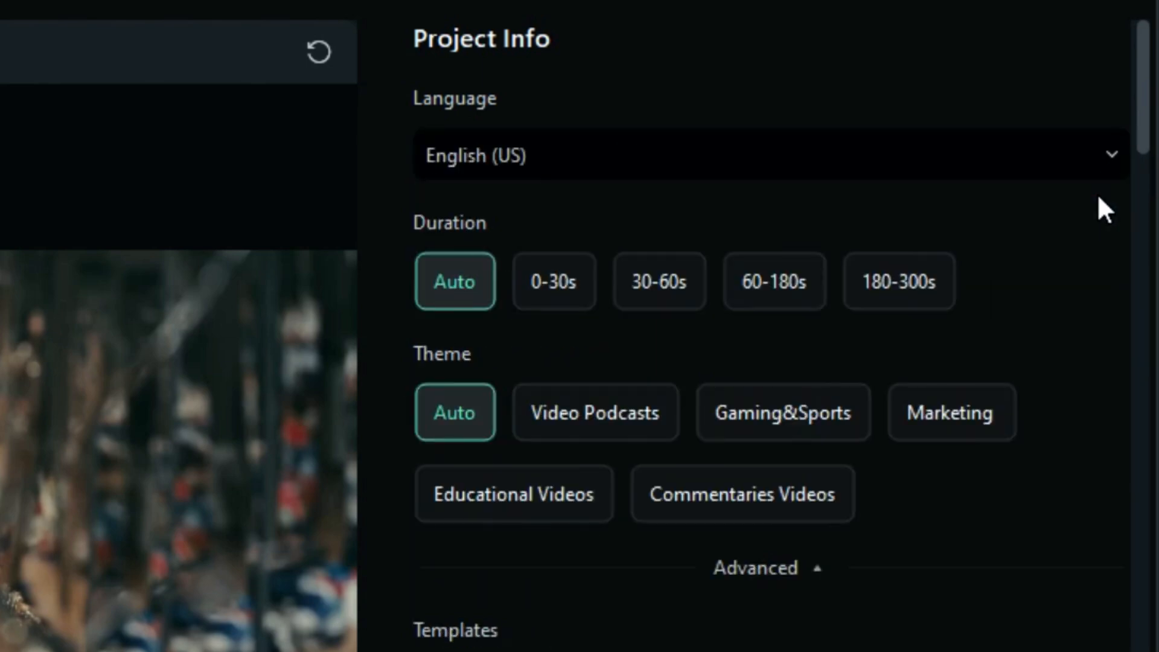
{"action": "mouse_move", "coordinate": [768, 329]}
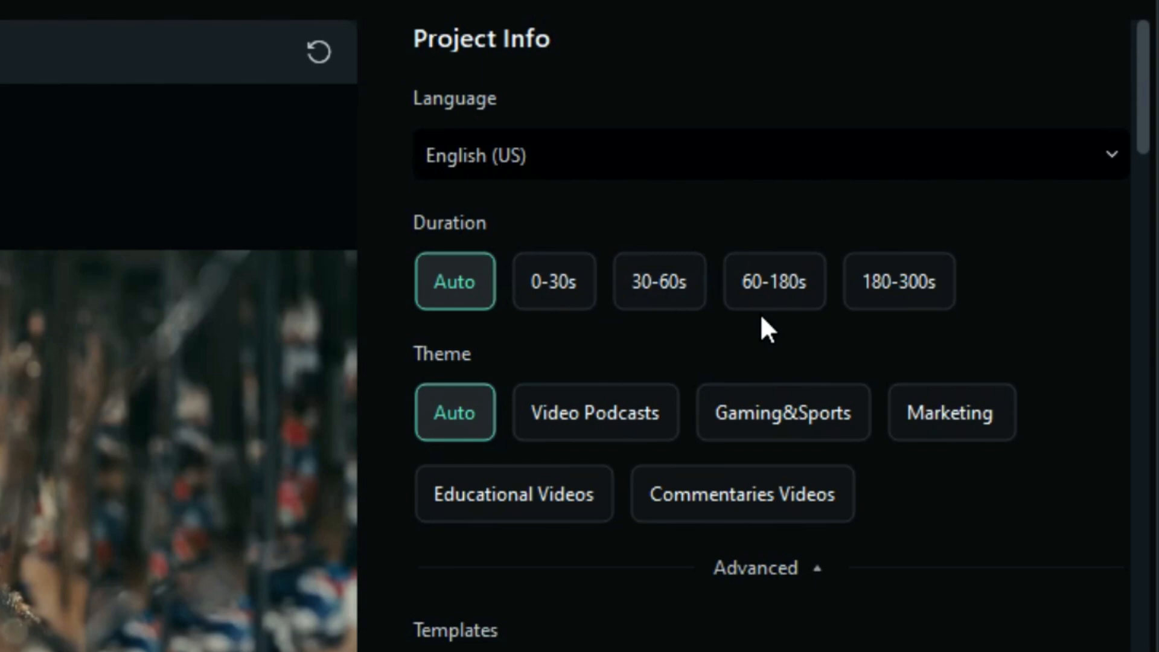
{"action": "left_click", "coordinate": [659, 281]}
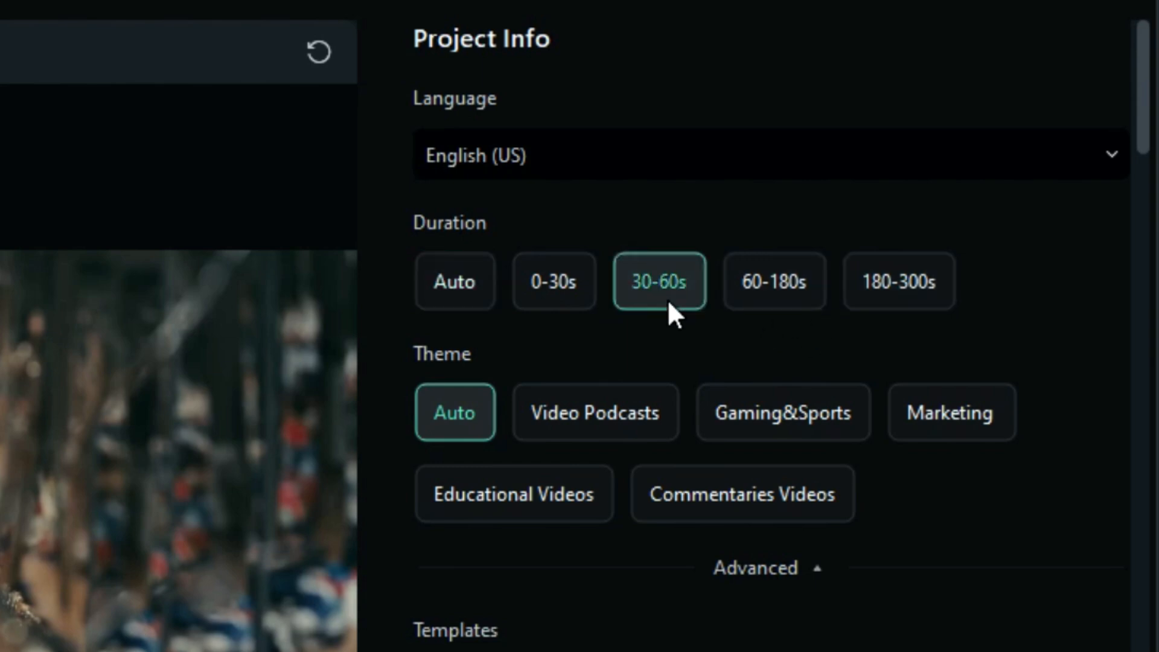
{"action": "mouse_move", "coordinate": [595, 412]}
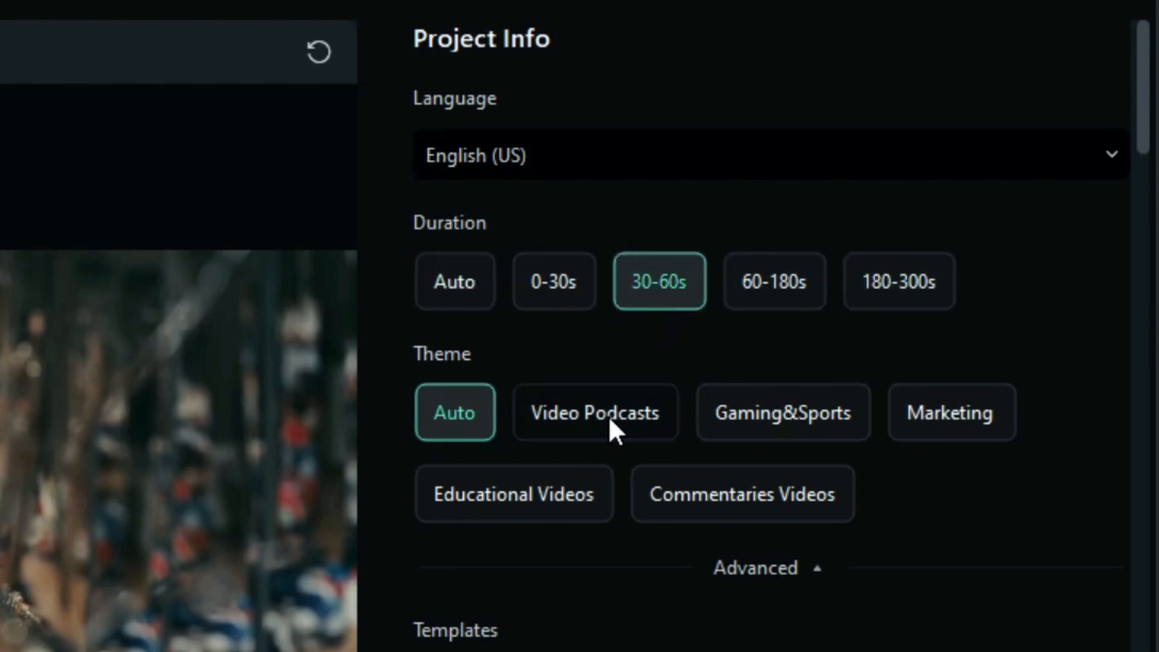
{"action": "left_click", "coordinate": [514, 494]}
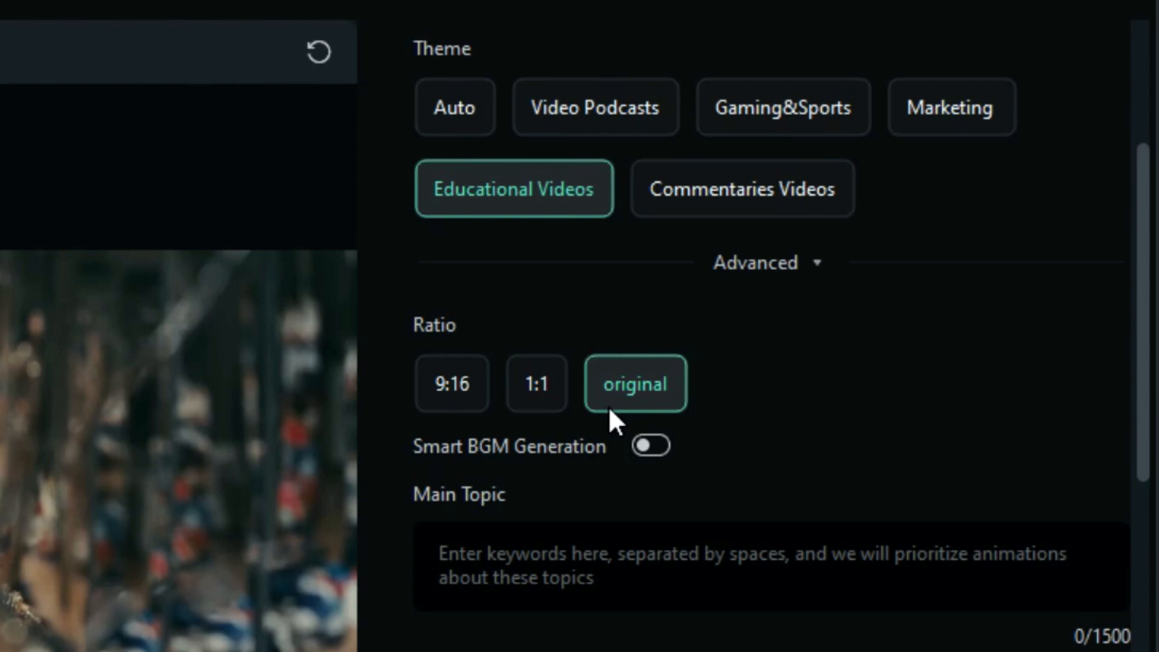
Step: Enable Smart BGM Generation and review the education templates list
{"action": "left_click", "coordinate": [451, 383]}
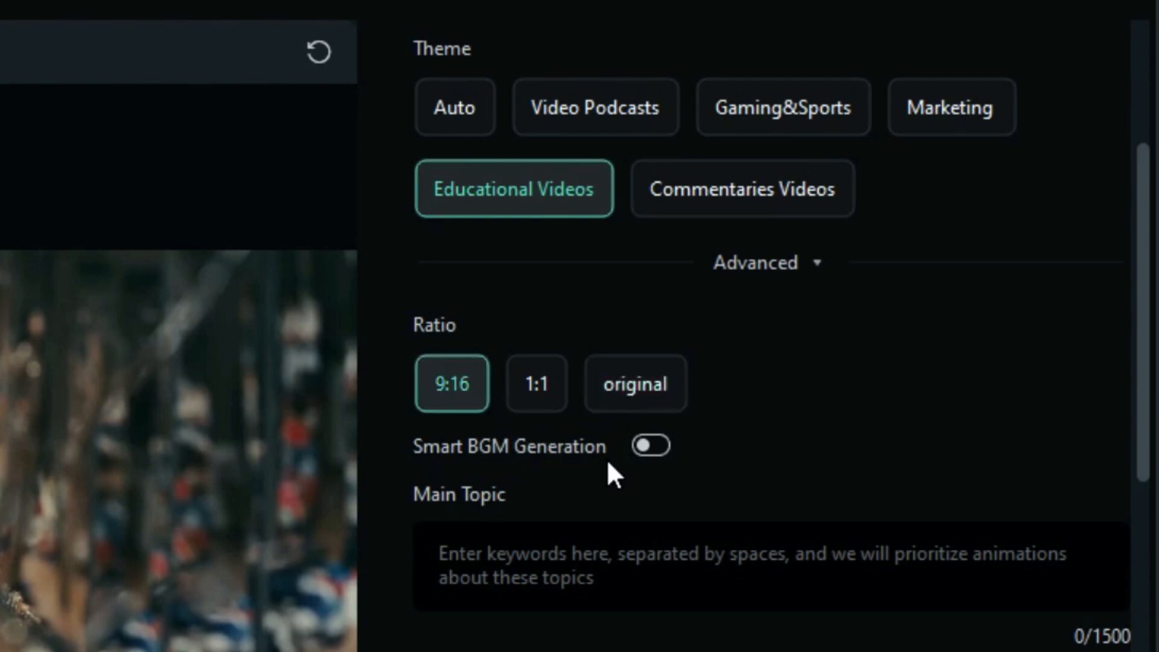
{"action": "left_click", "coordinate": [650, 445]}
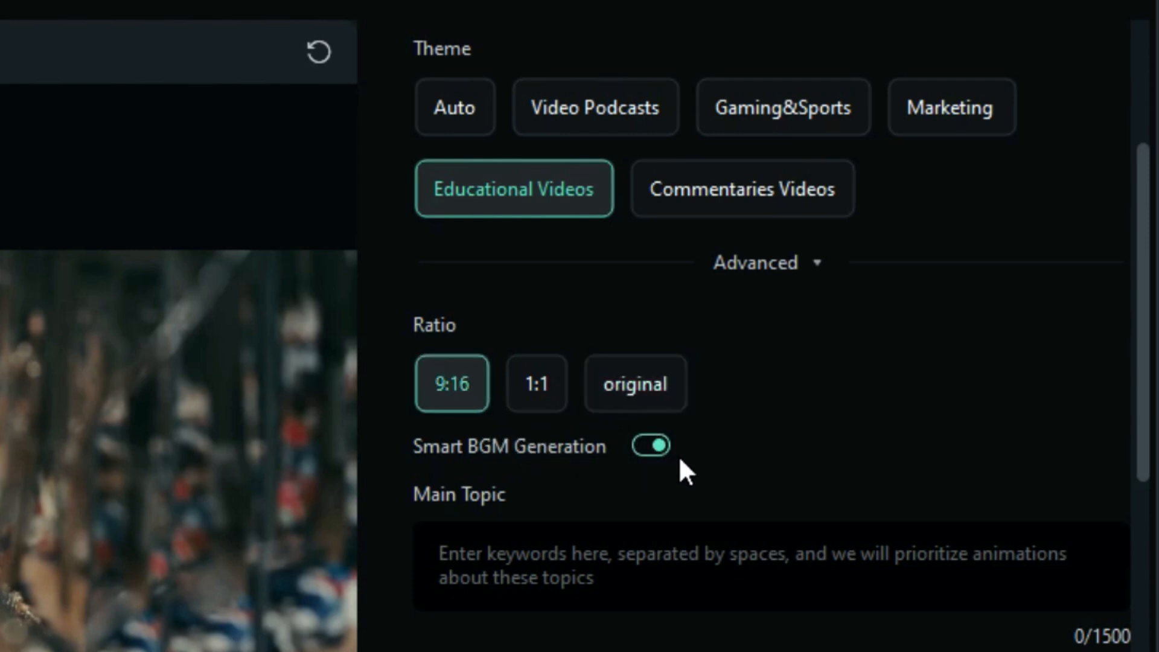
{"action": "mouse_move", "coordinate": [677, 474]}
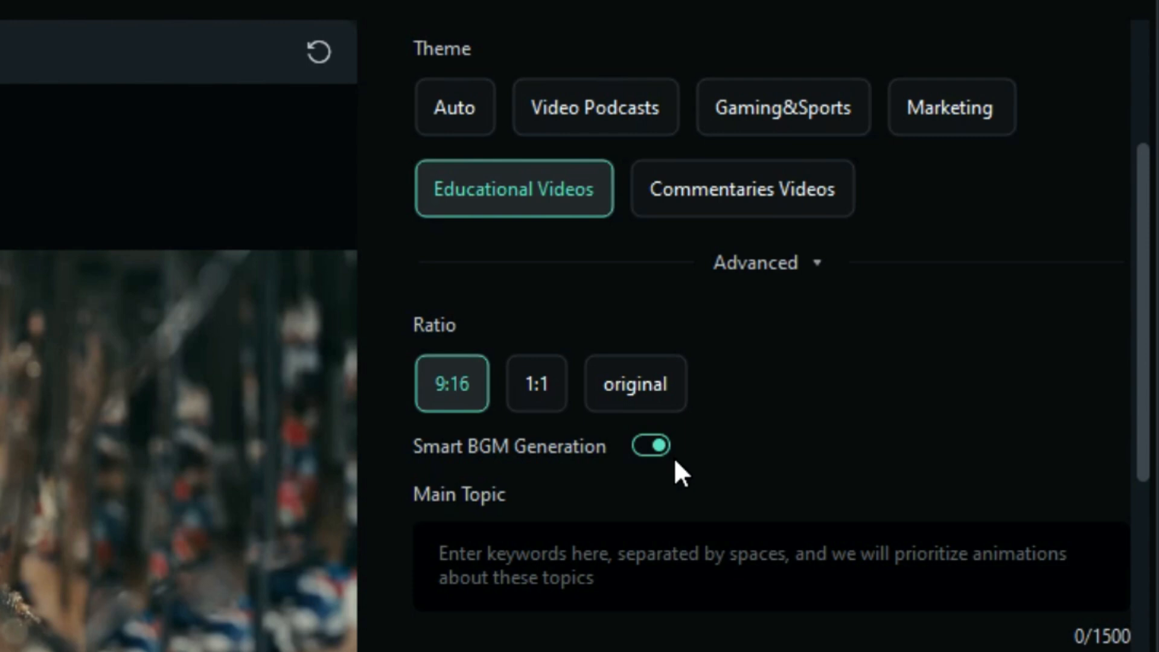
{"action": "scroll", "scroll_direction": "down", "scroll_amount": 3}
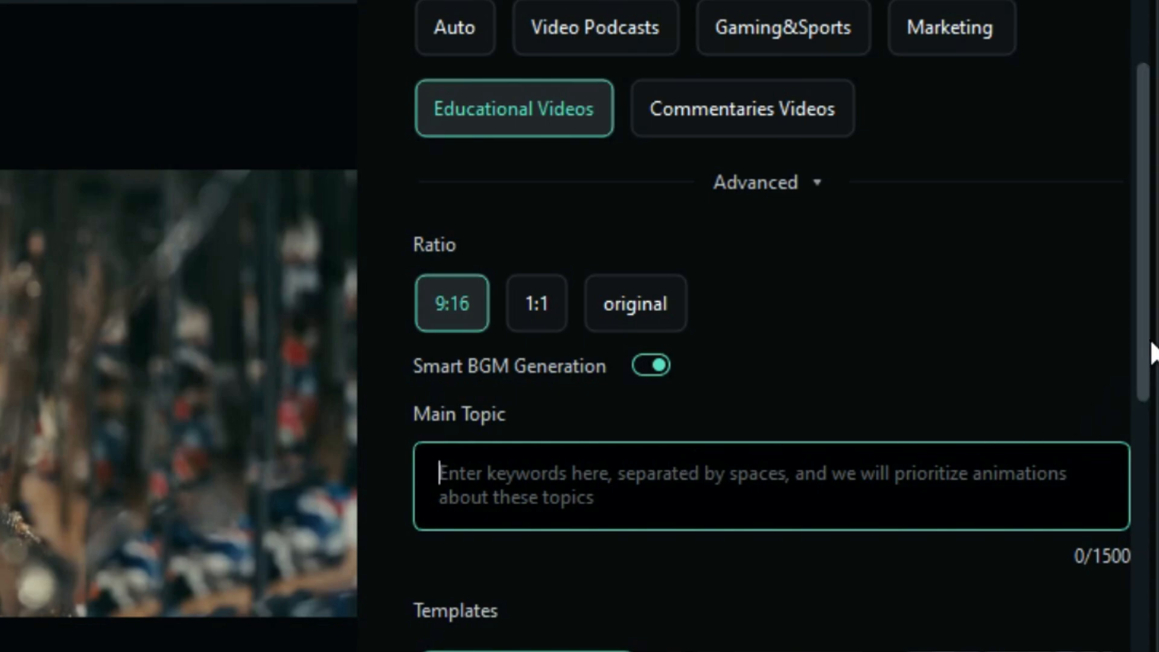
{"action": "scroll", "scroll_direction": "down", "scroll_amount": 3}
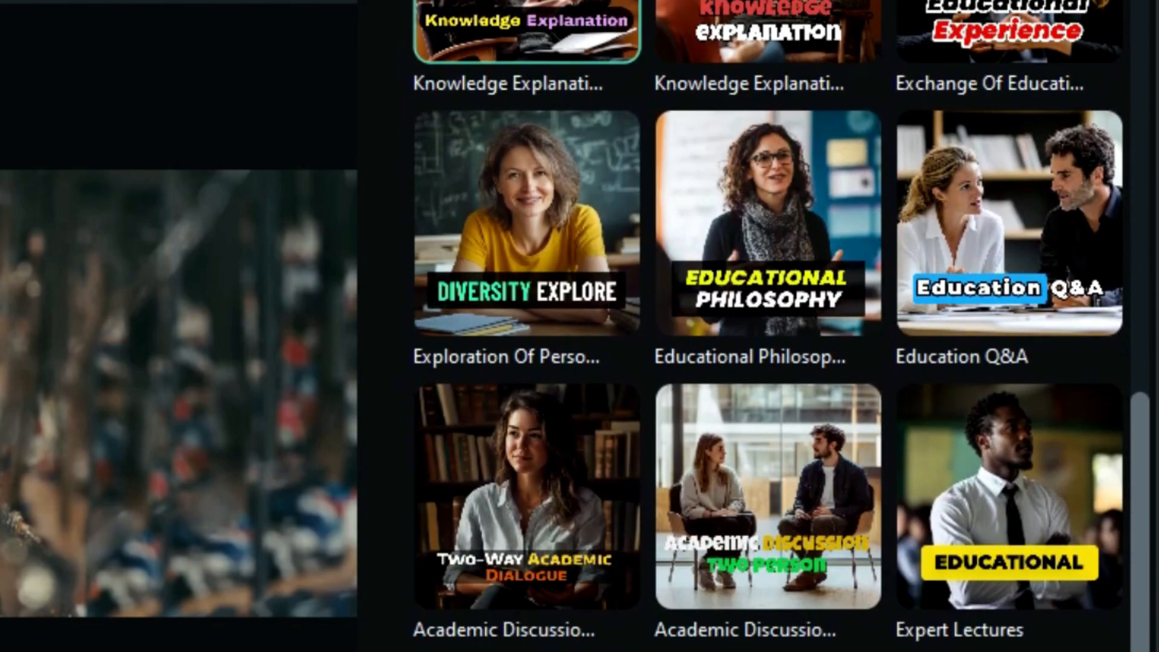
{"action": "scroll", "scroll_direction": "up", "scroll_amount": 3}
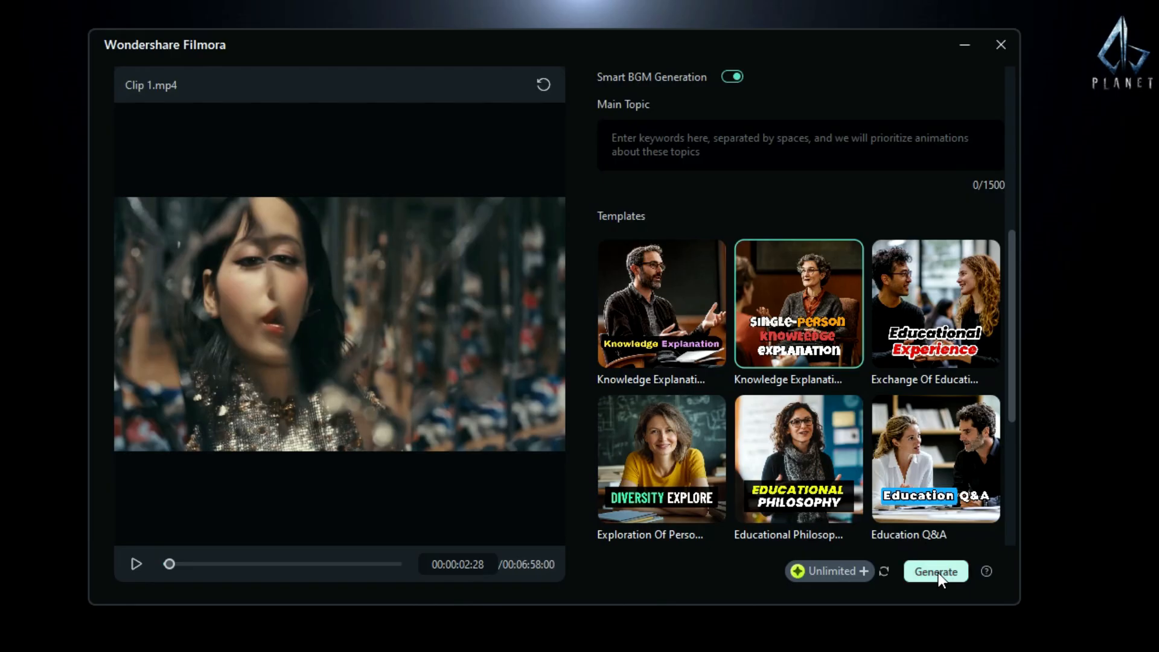
Step: Generate six short clips from Clip 1.mp4 and play the 9.3-scoring top result
{"action": "left_click", "coordinate": [935, 571]}
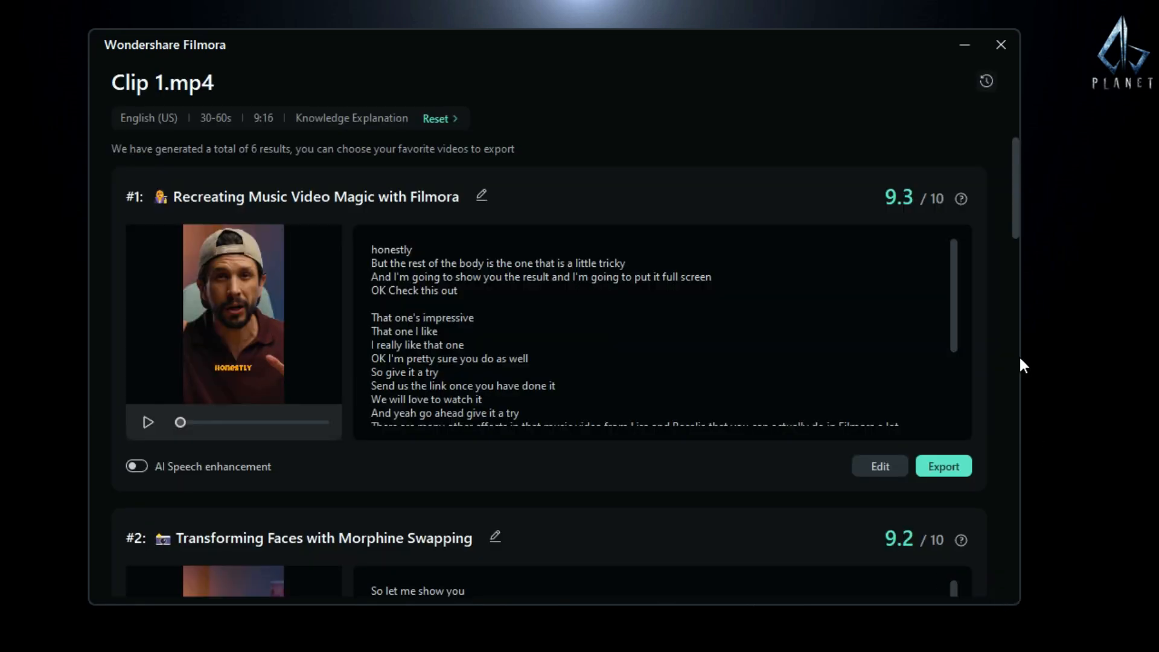
{"action": "mouse_move", "coordinate": [963, 199]}
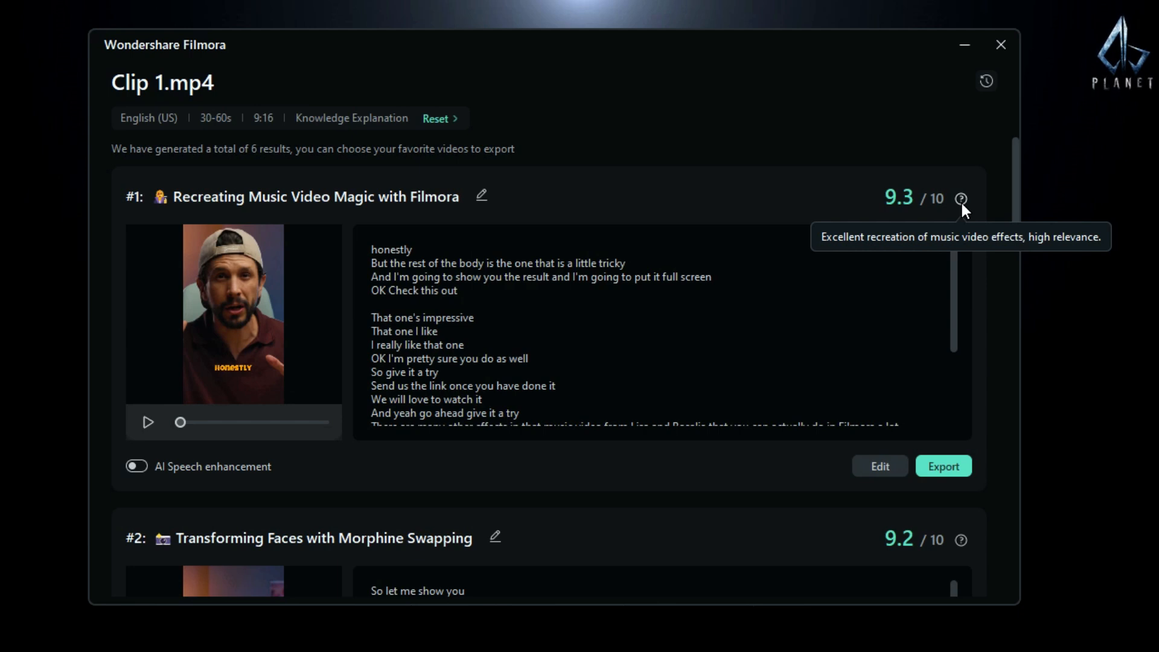
{"action": "mouse_move", "coordinate": [680, 231]}
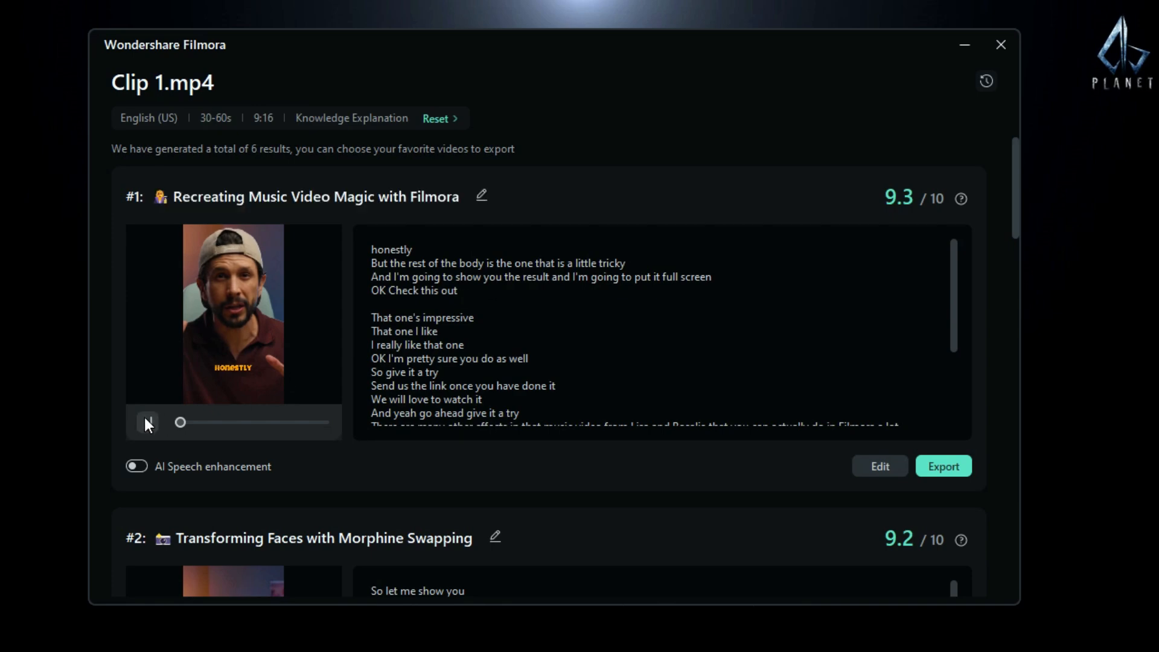
{"action": "left_click", "coordinate": [148, 422]}
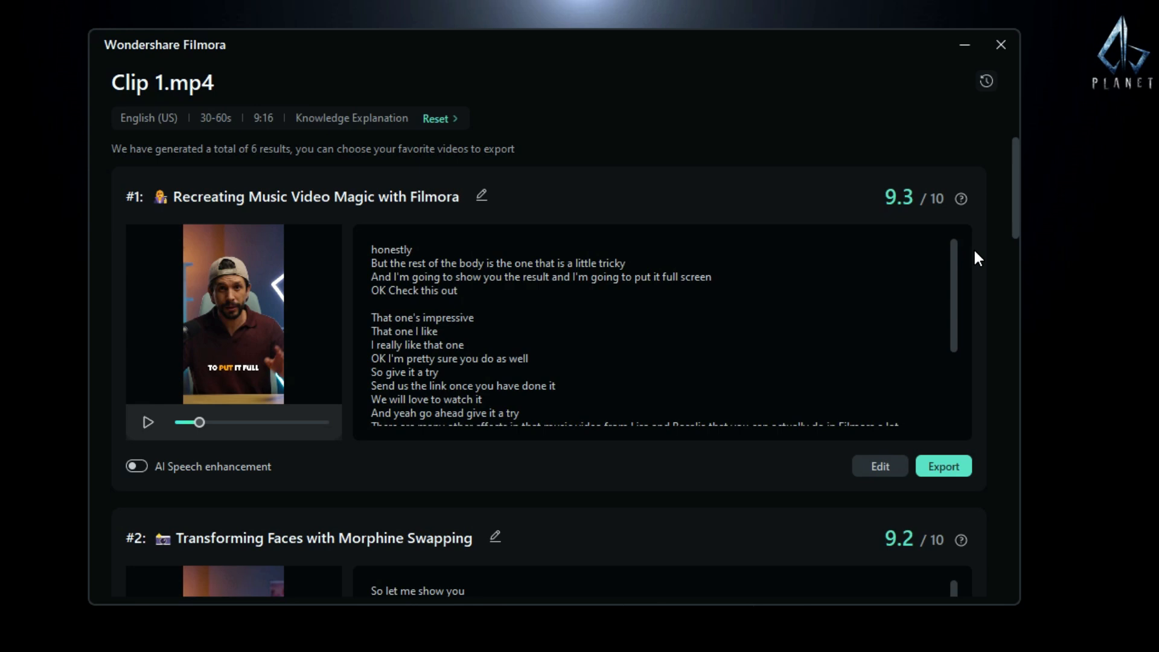
{"action": "mouse_move", "coordinate": [880, 480]}
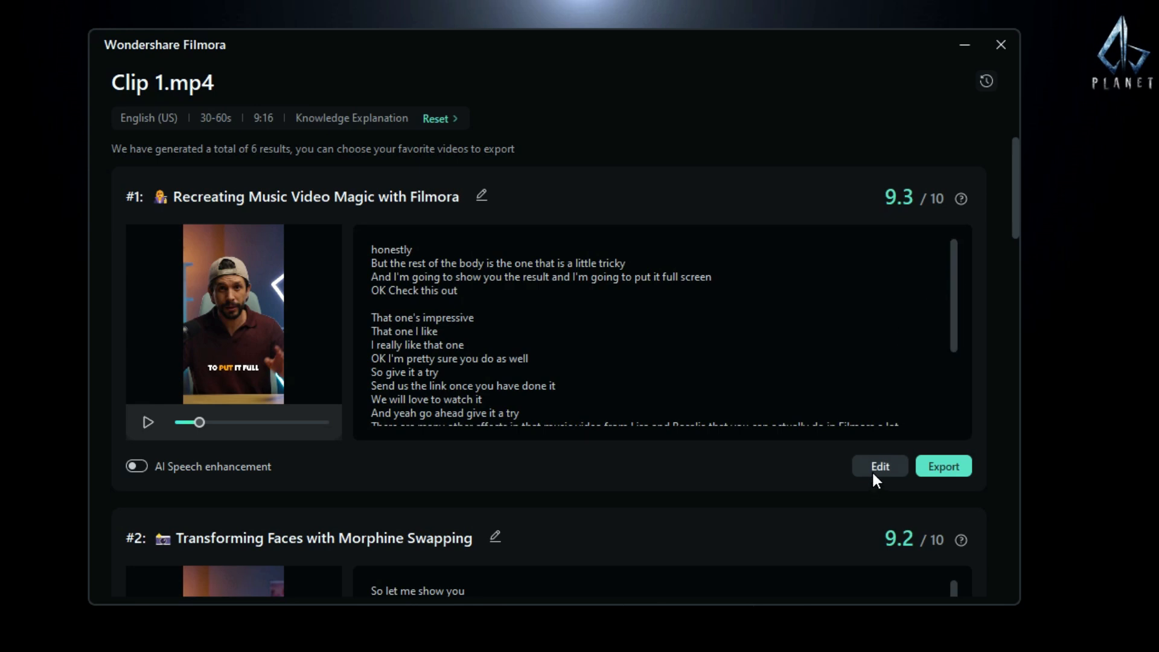
{"action": "left_click", "coordinate": [880, 466]}
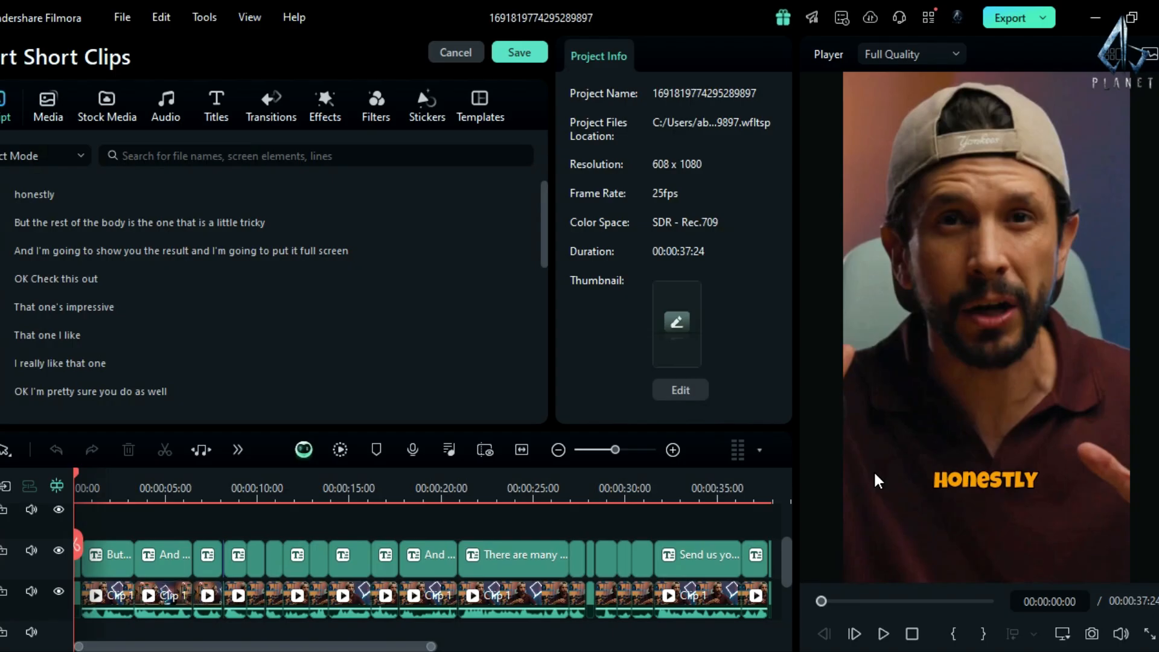
{"action": "left_click", "coordinate": [124, 487]}
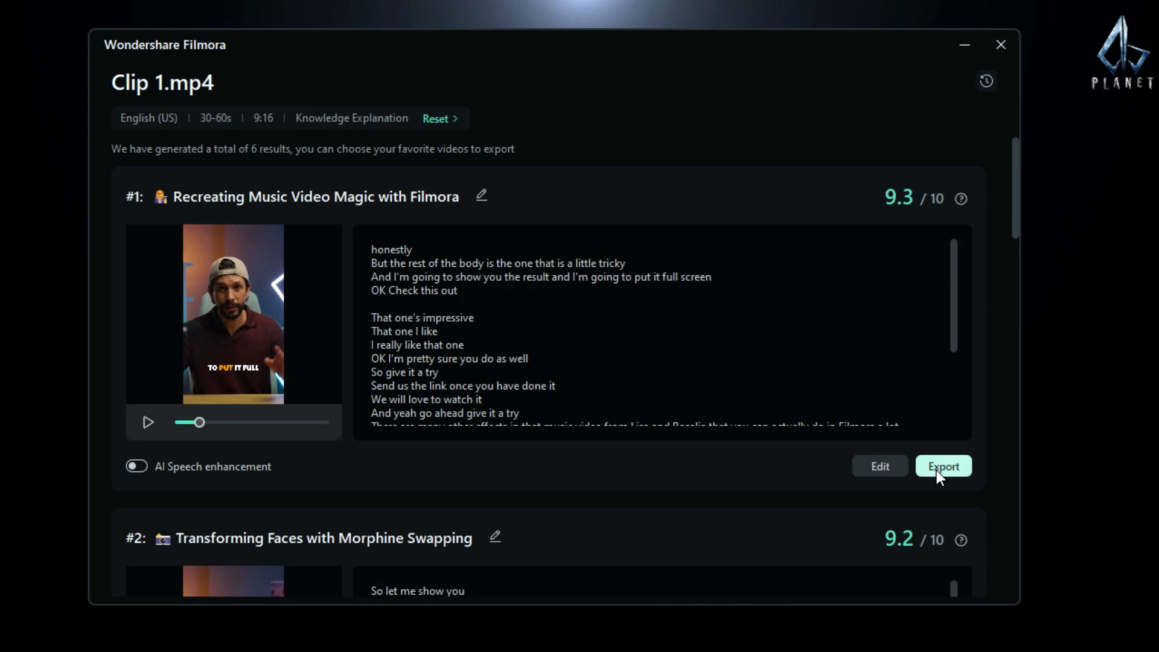
Step: Export clip #1, glance at TikTok sharing, then choose local MP4 output (~82 MB)
{"action": "left_click", "coordinate": [944, 466]}
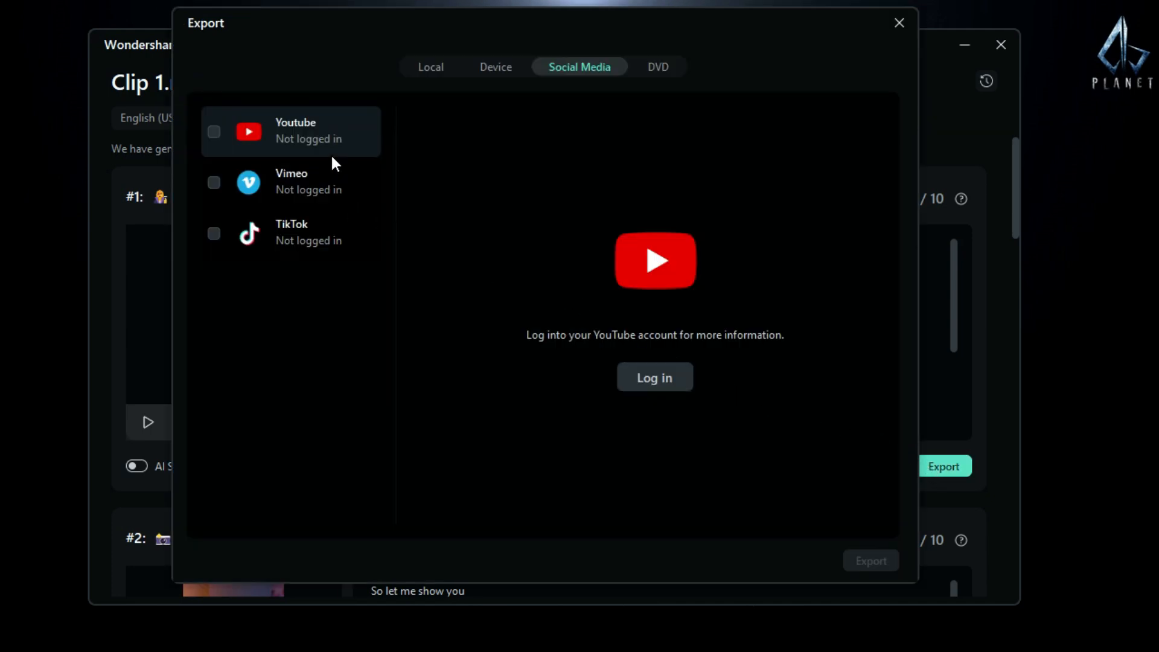
{"action": "left_click", "coordinate": [291, 232]}
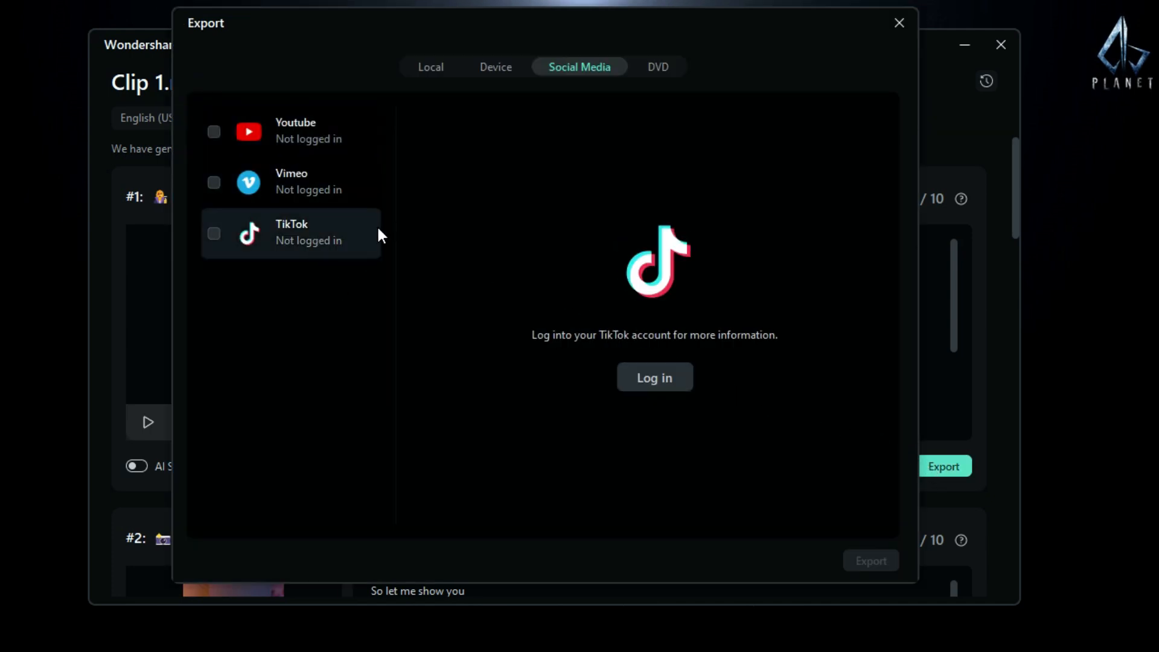
{"action": "left_click", "coordinate": [430, 67]}
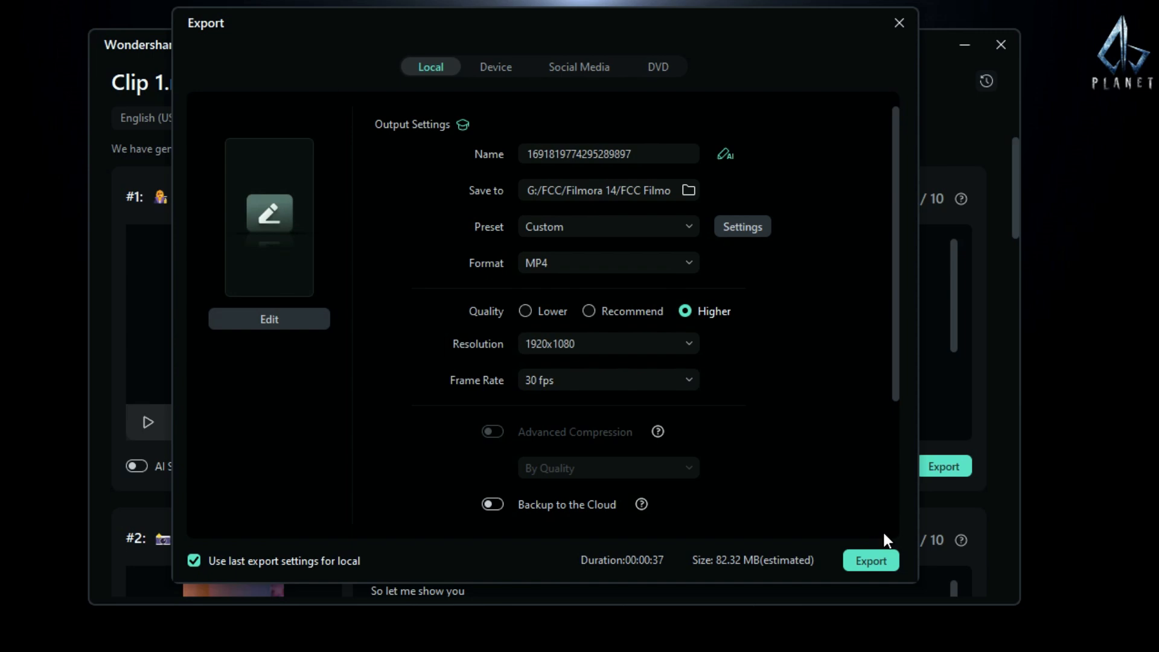